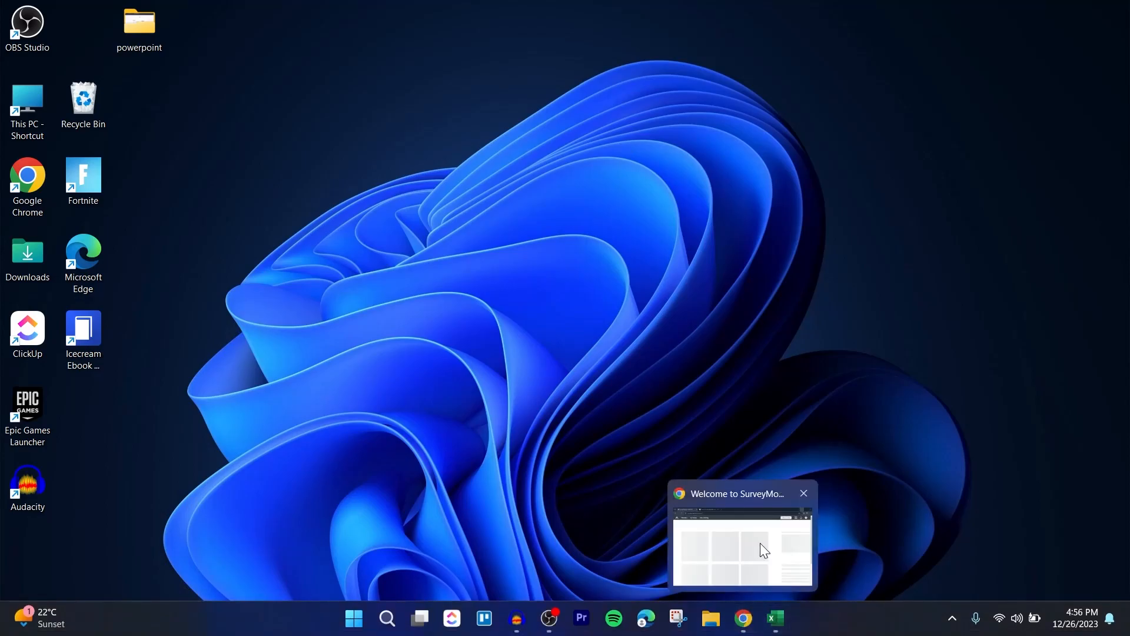
Step: Bring Chrome forward and switch to the SurveyMonkey Home Page tab
left_click(735, 534)
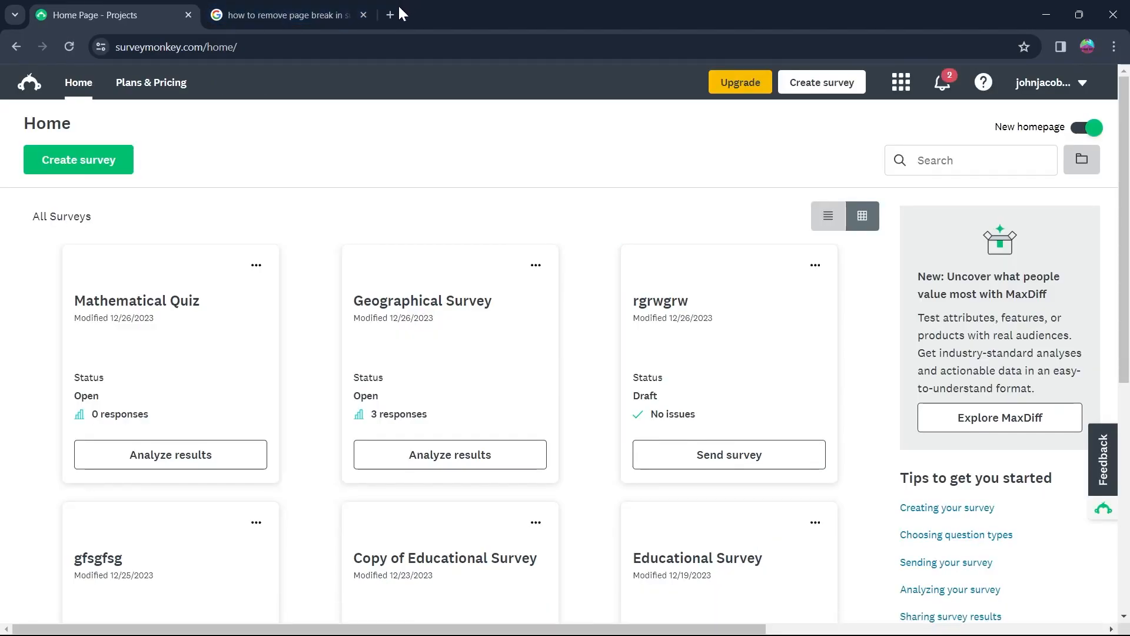
left_click(390, 15)
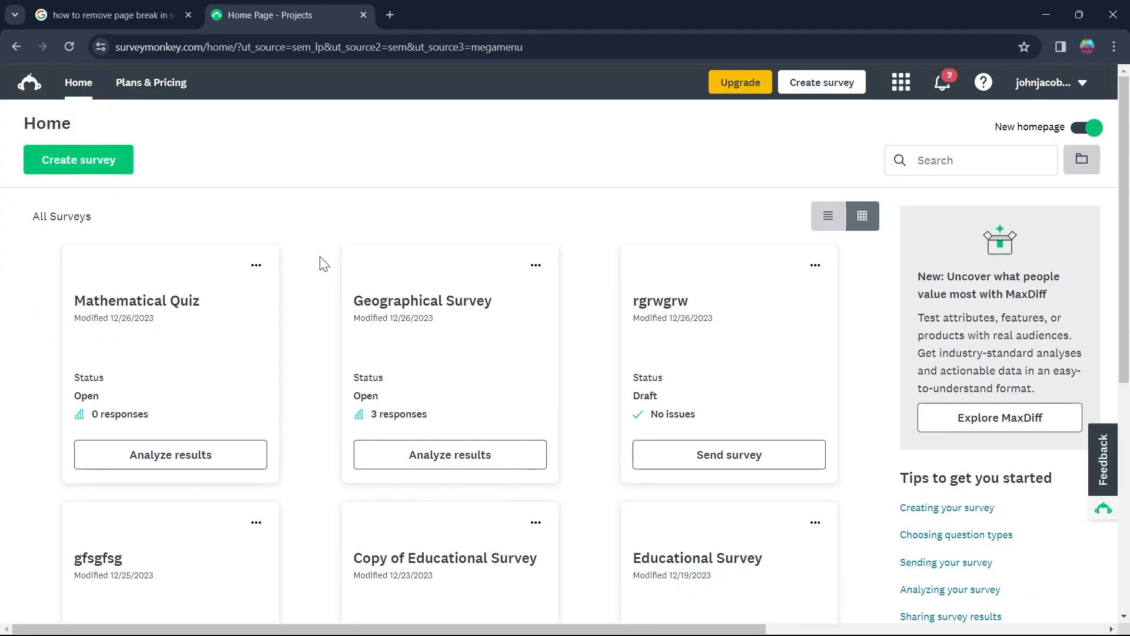
Step: Start a blank survey from scratch and create it with the title 'rjyjyj'
scroll("down", 3)
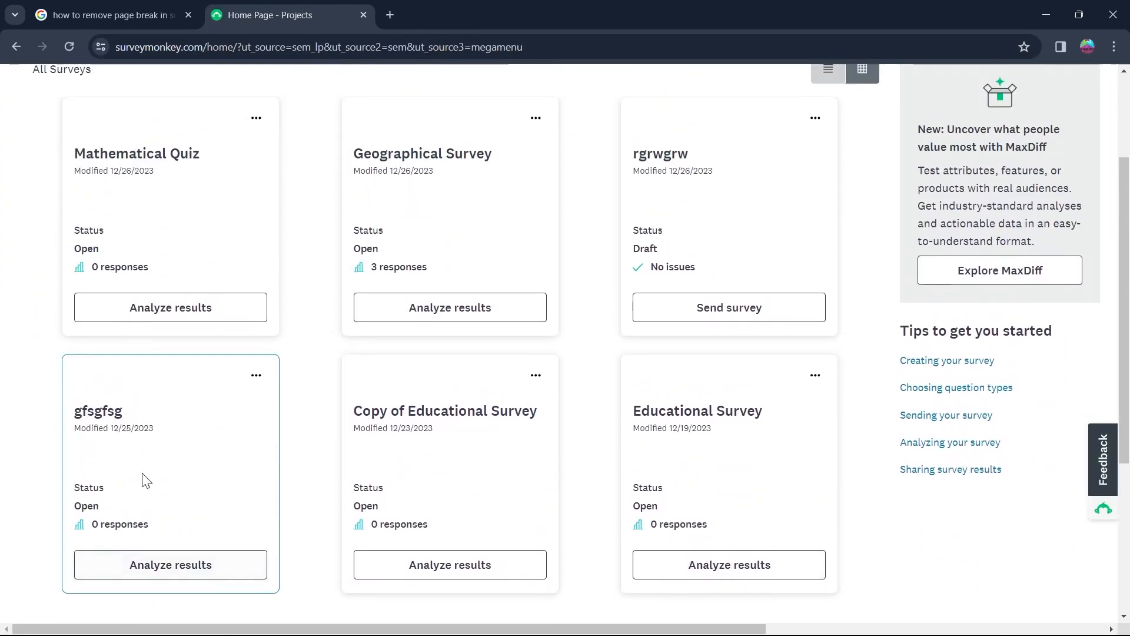
left_click(255, 118)
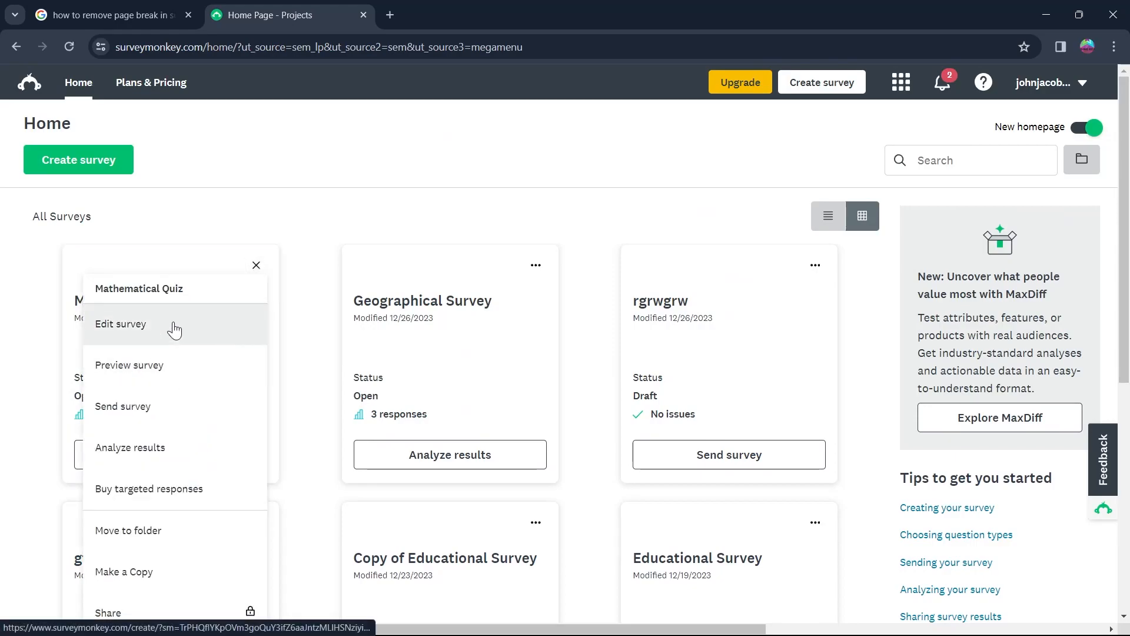
mouse_move(55, 157)
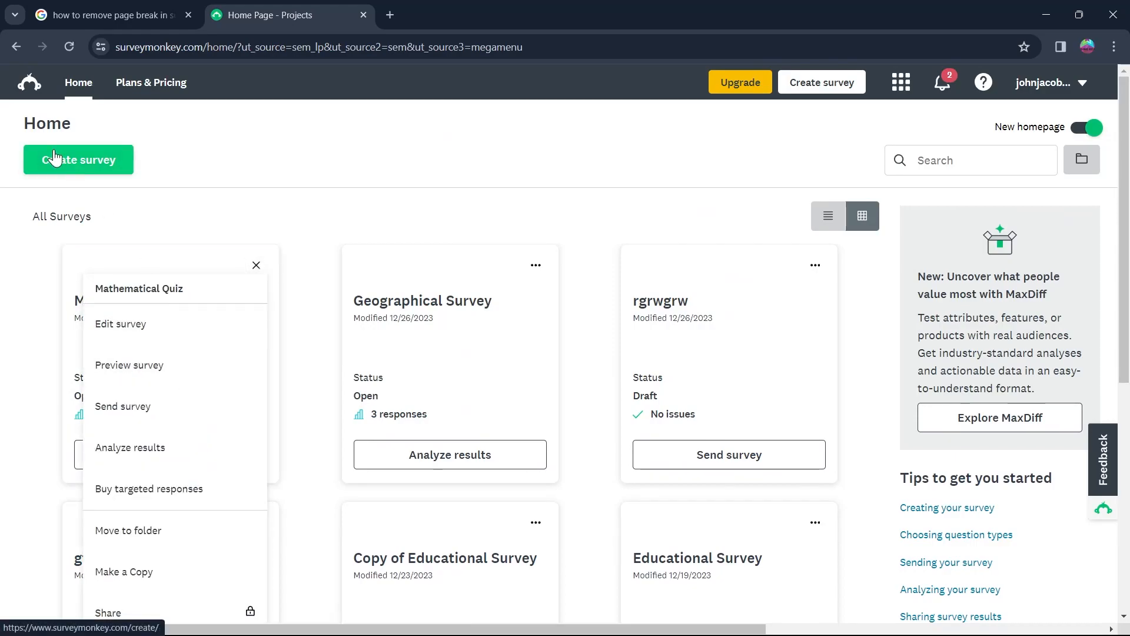
left_click(78, 160)
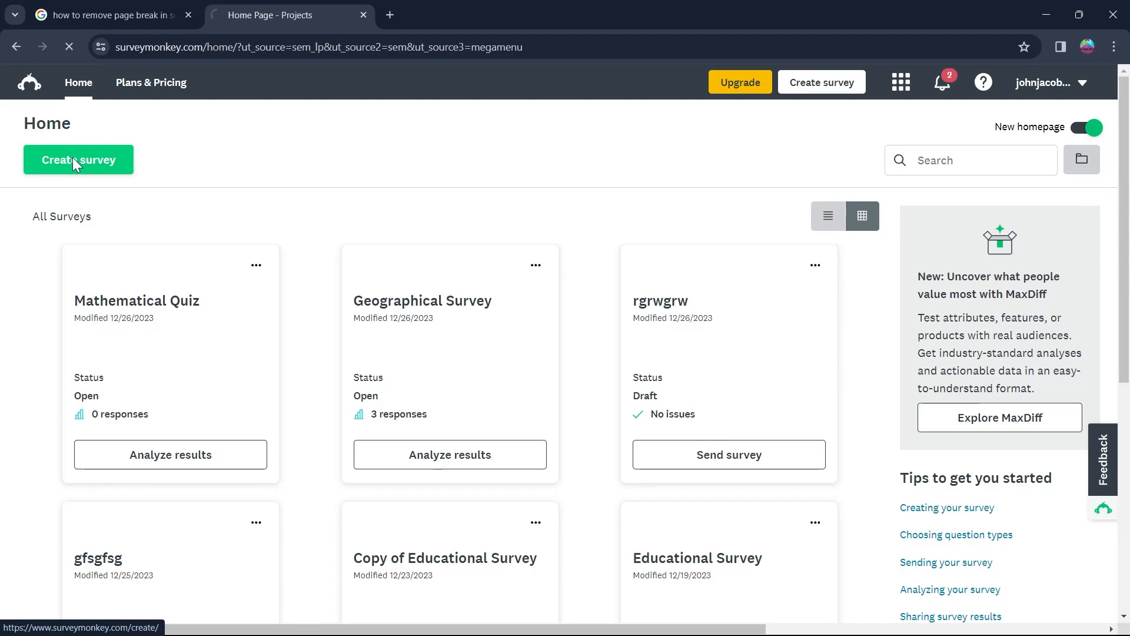
left_click(78, 159)
type("rjyjyj")
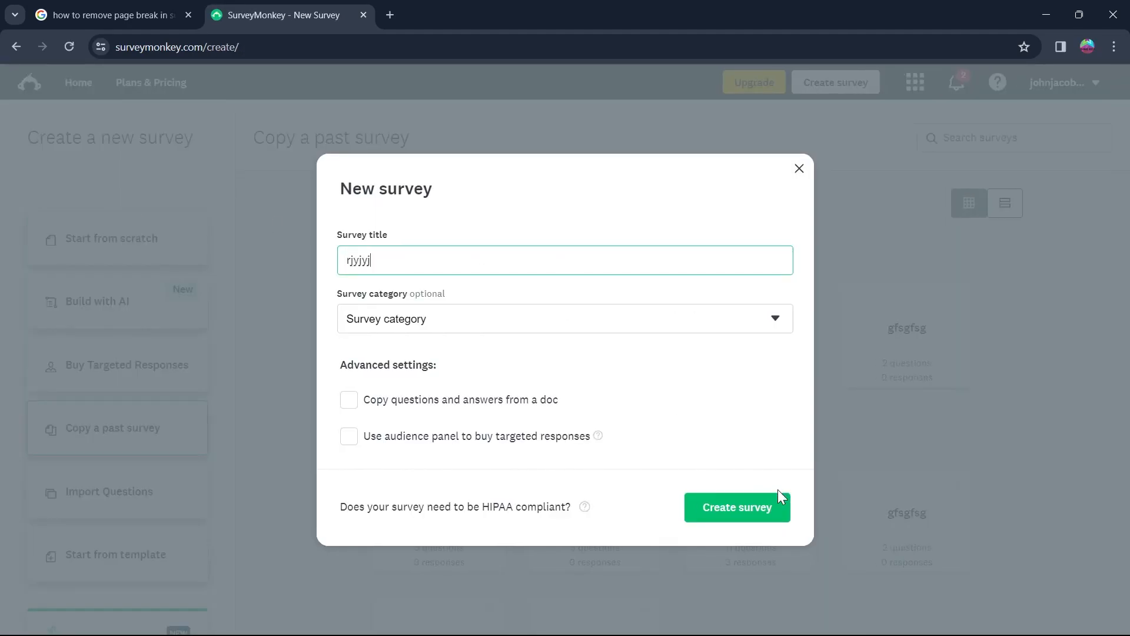
left_click(736, 507)
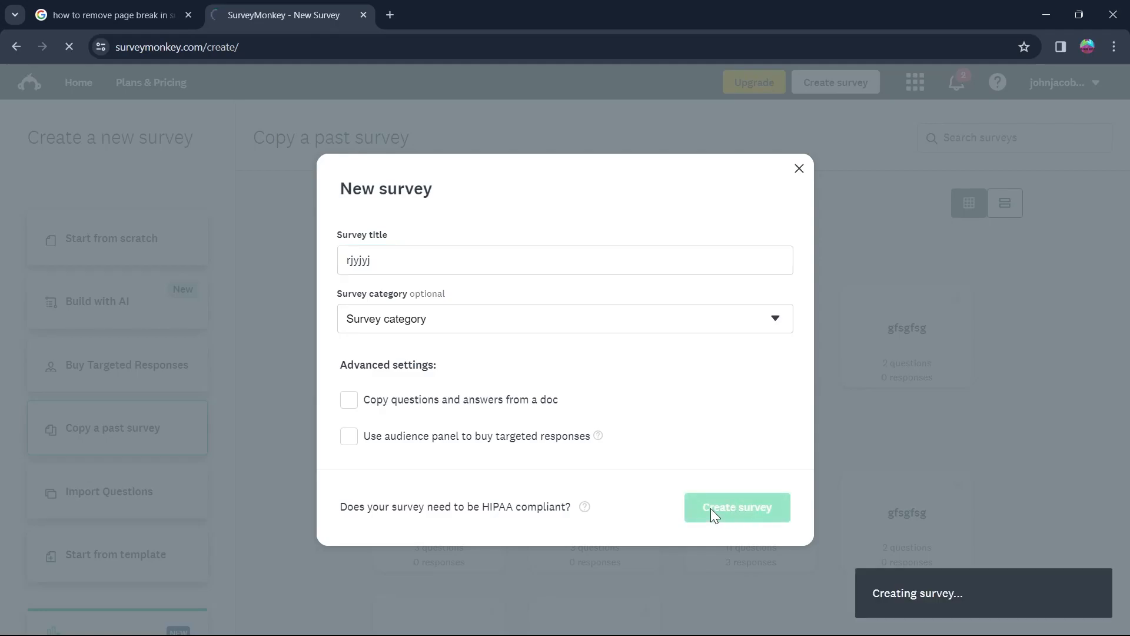
left_click(736, 507)
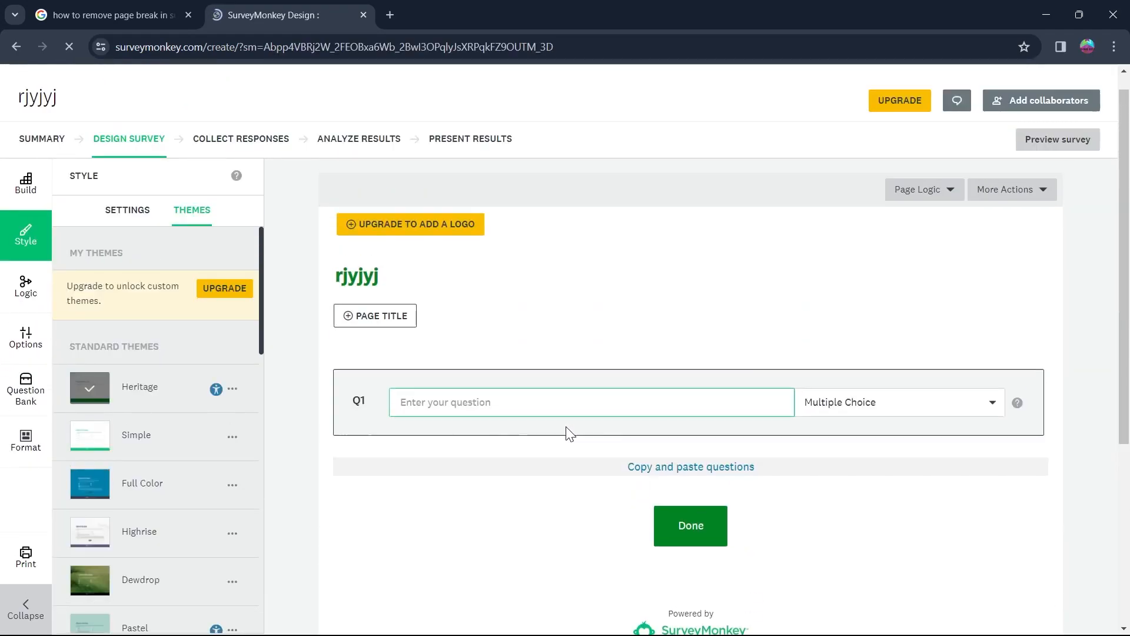
Step: Save the question 'jethteht' on page 1 and add new pages through page four
left_click(690, 524)
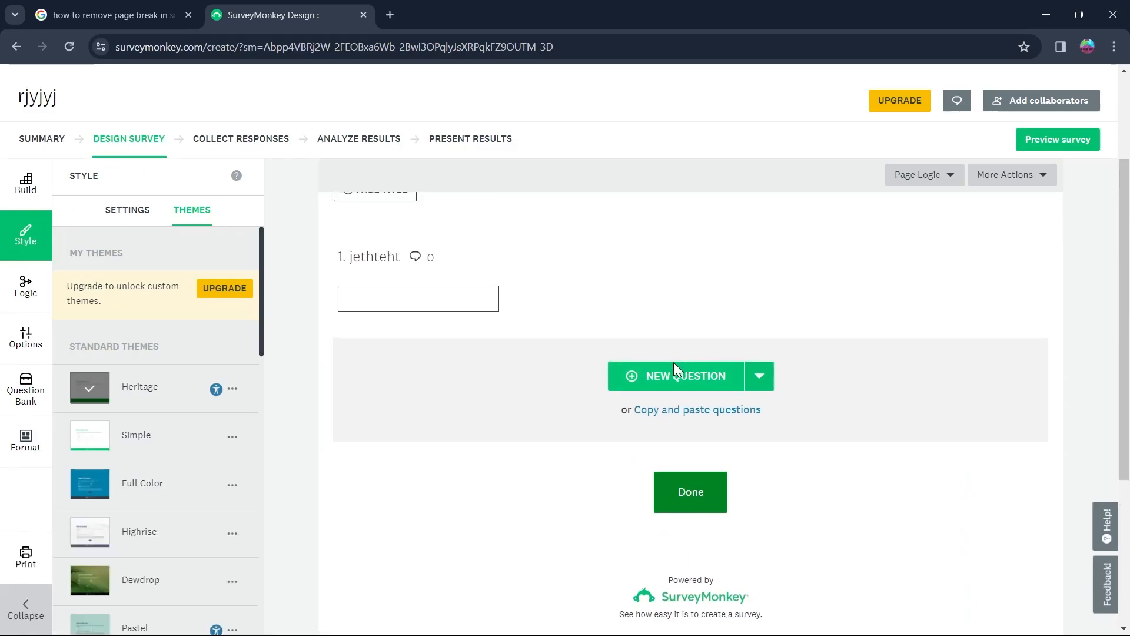
left_click(25, 184)
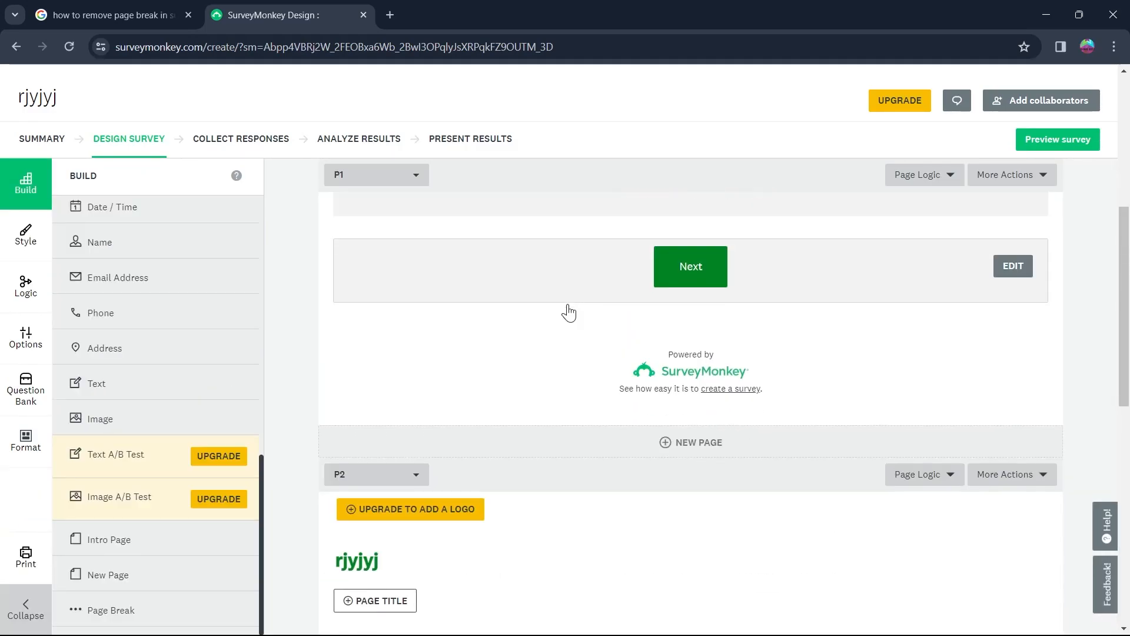
scroll("down", 3)
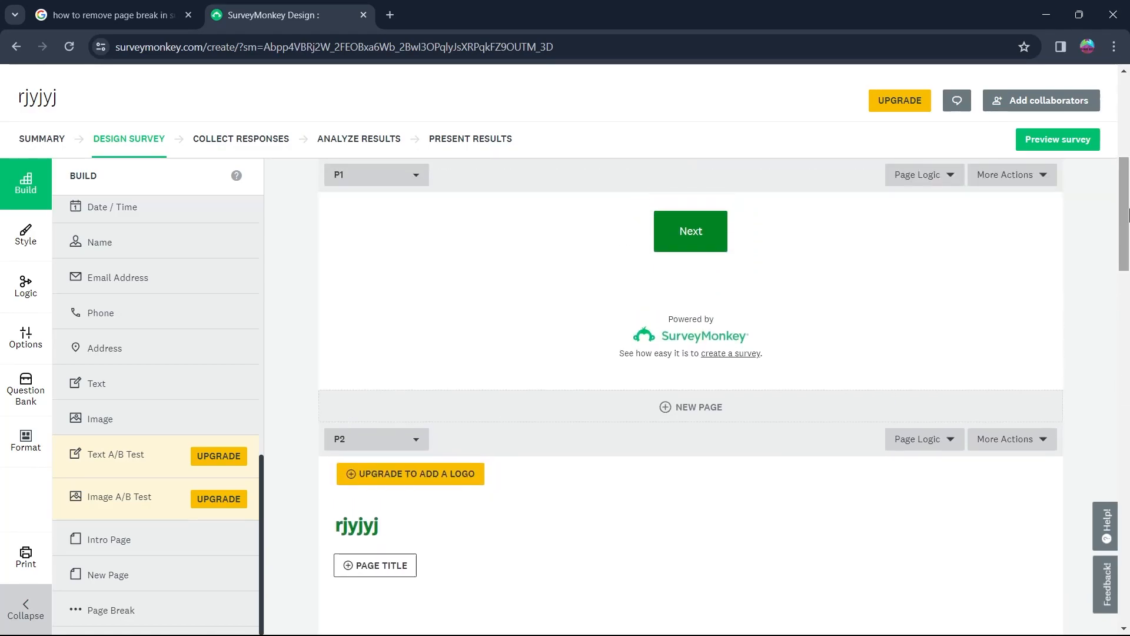
scroll("down", 3)
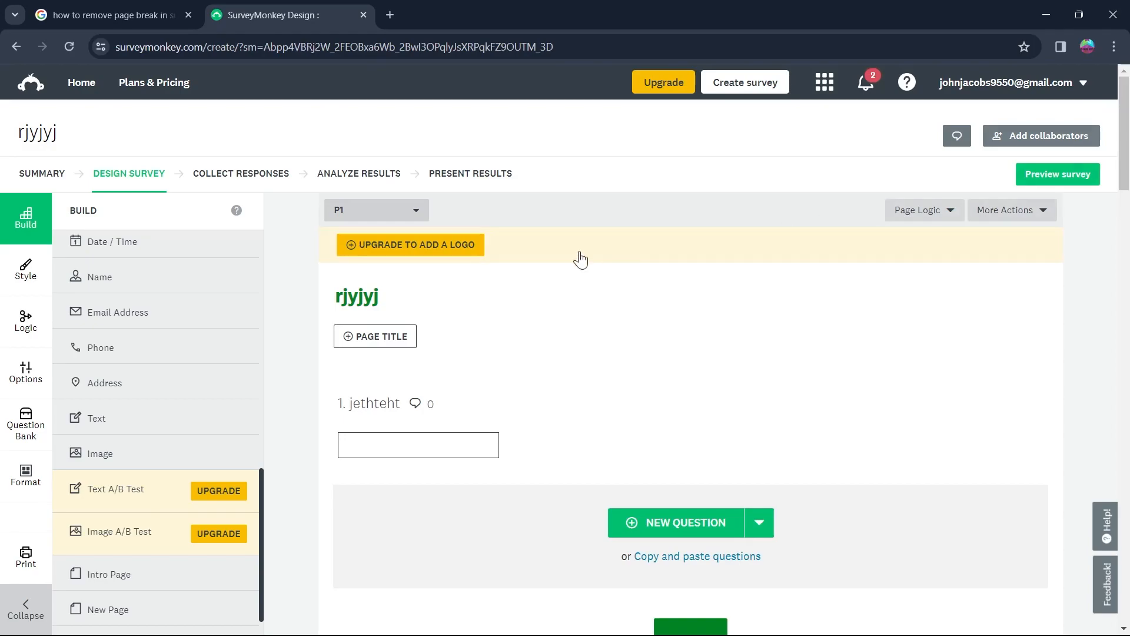
scroll("down", 3)
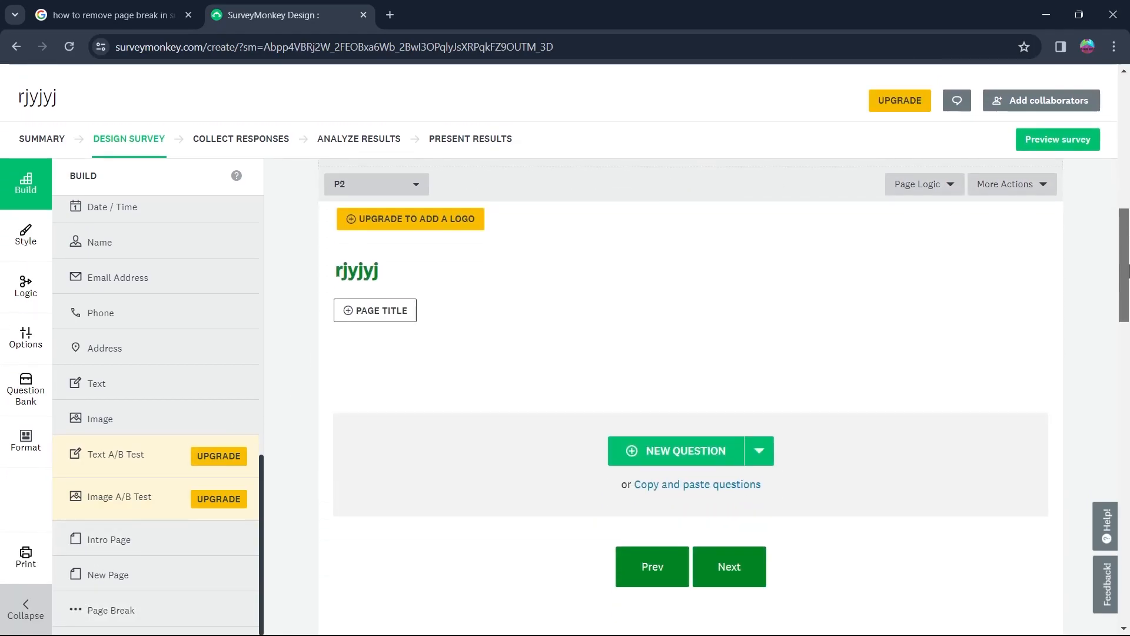
scroll("down", 3)
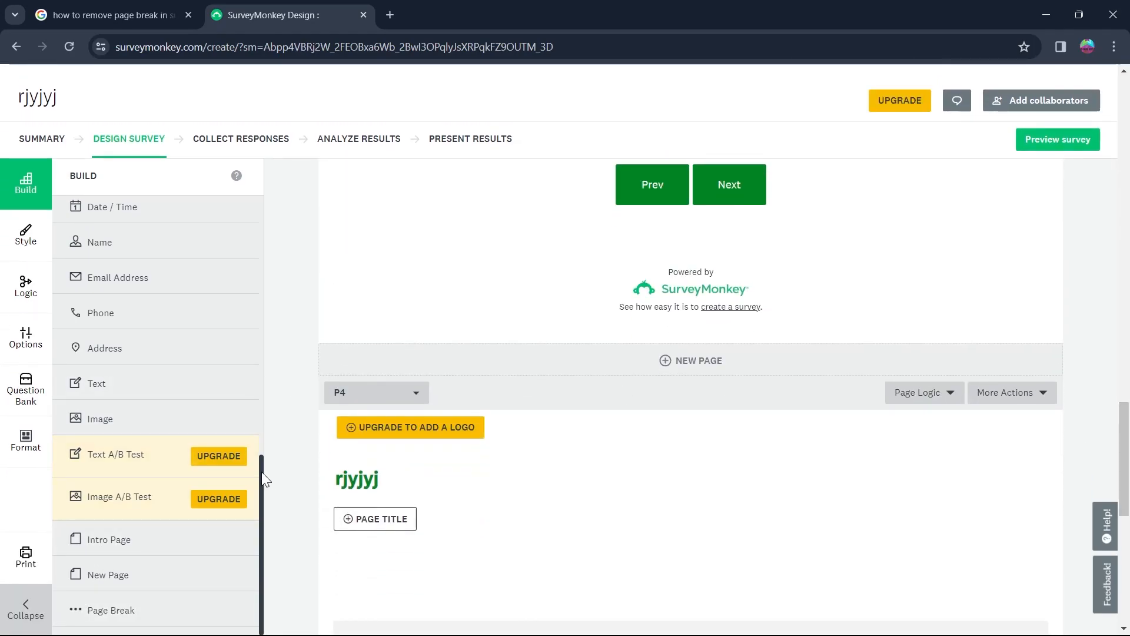
scroll("up", 3)
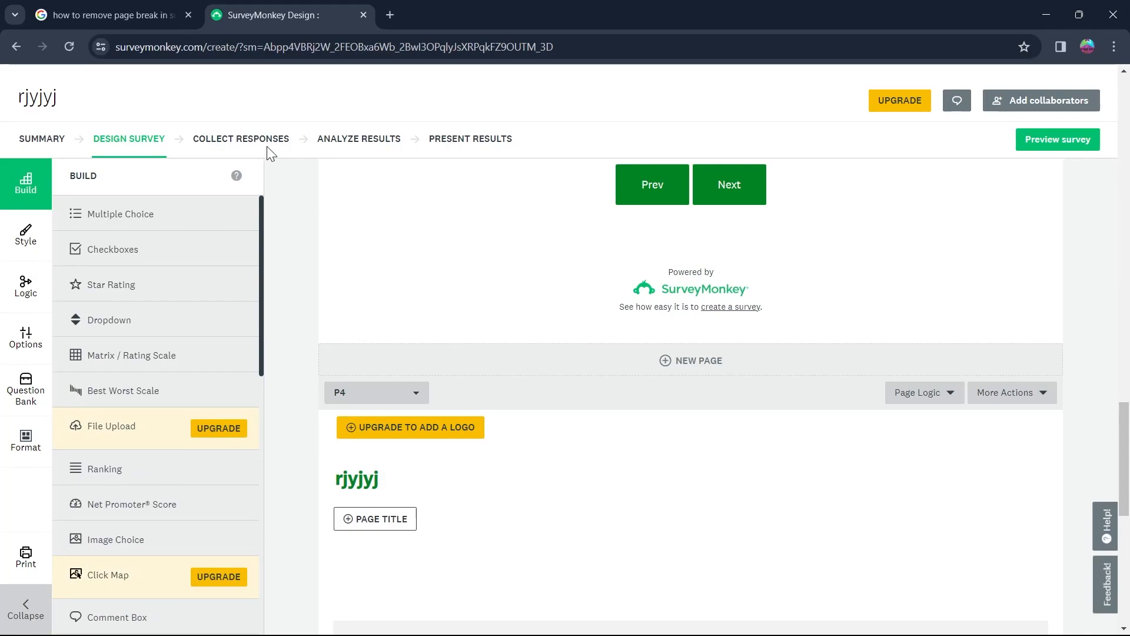
mouse_move(838, 626)
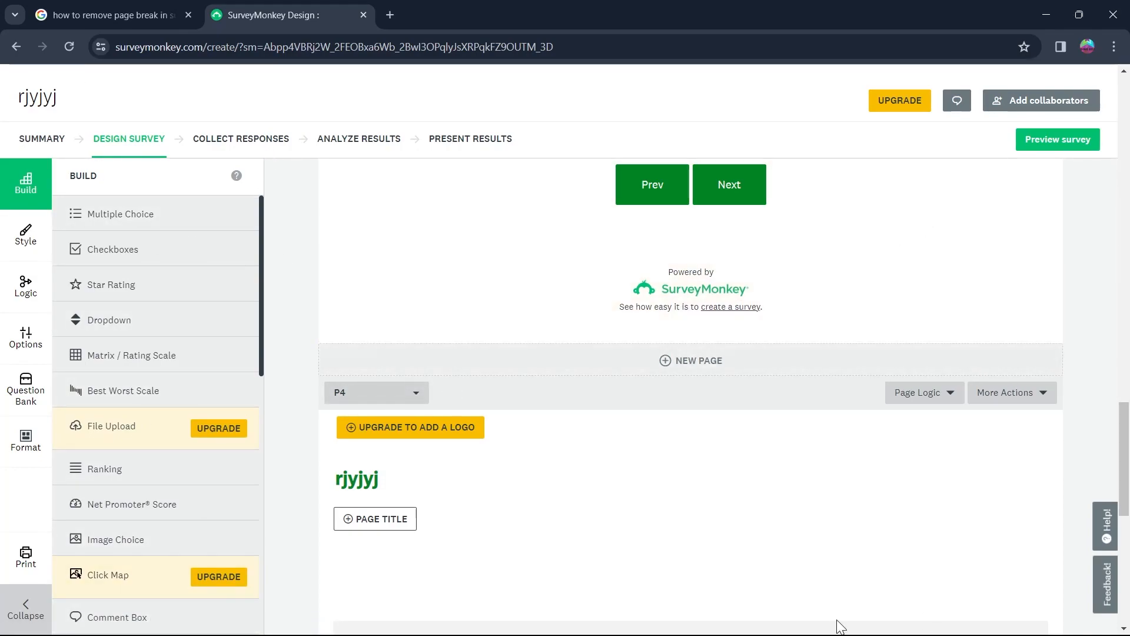
left_click(1008, 392)
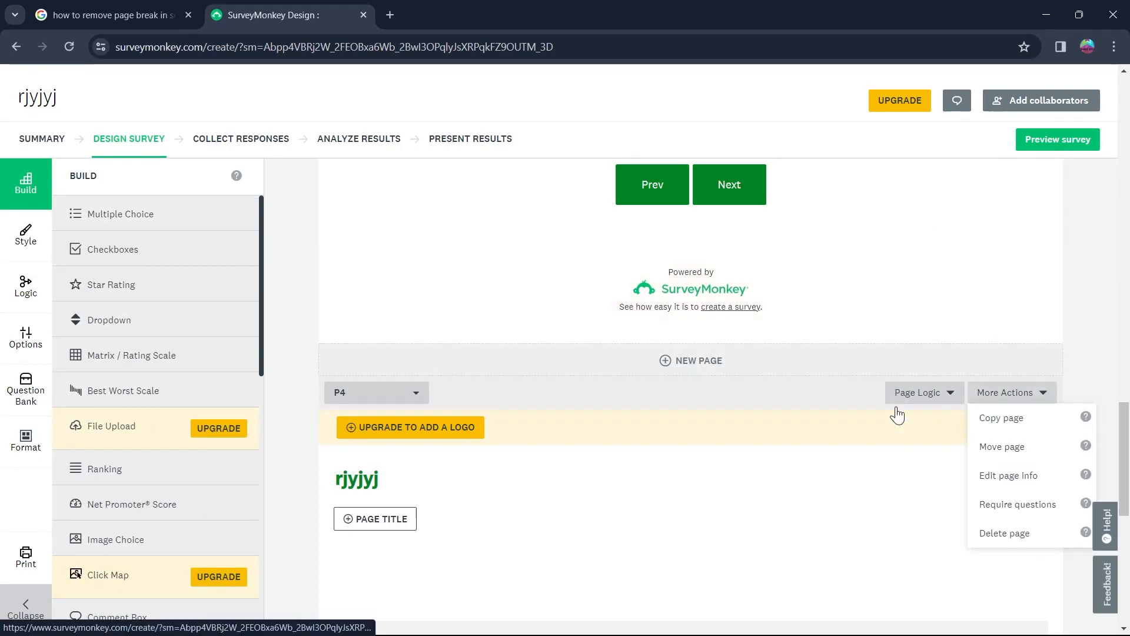
mouse_move(1025, 407)
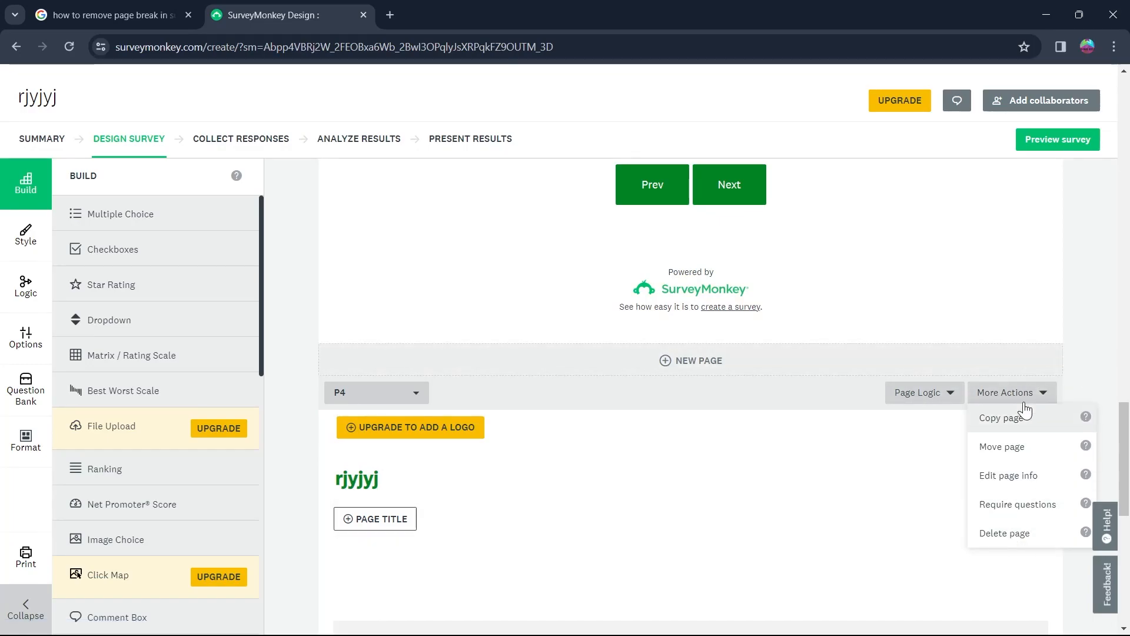
mouse_move(1092, 235)
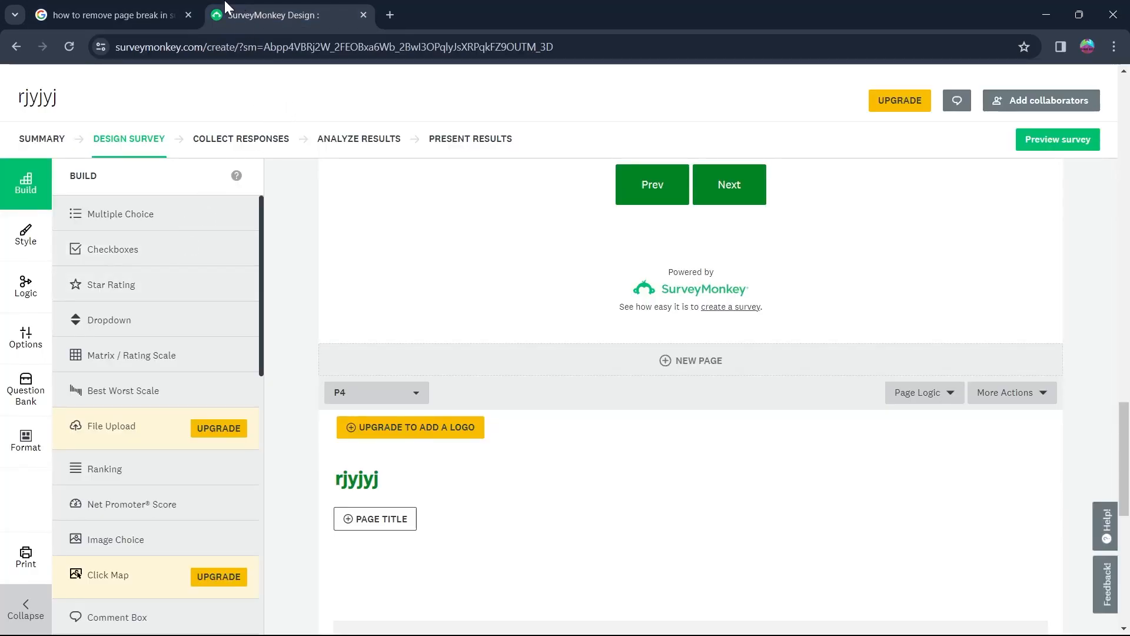
Step: Switch to the Google results about removing a SurveyMonkey page break
left_click(112, 14)
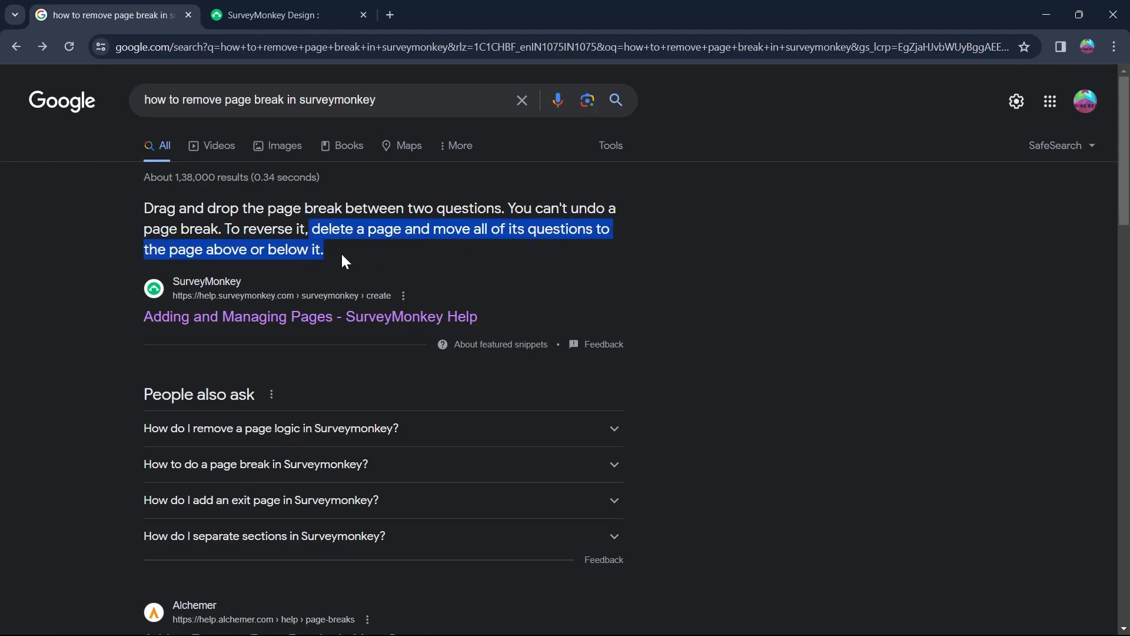
left_click(288, 14)
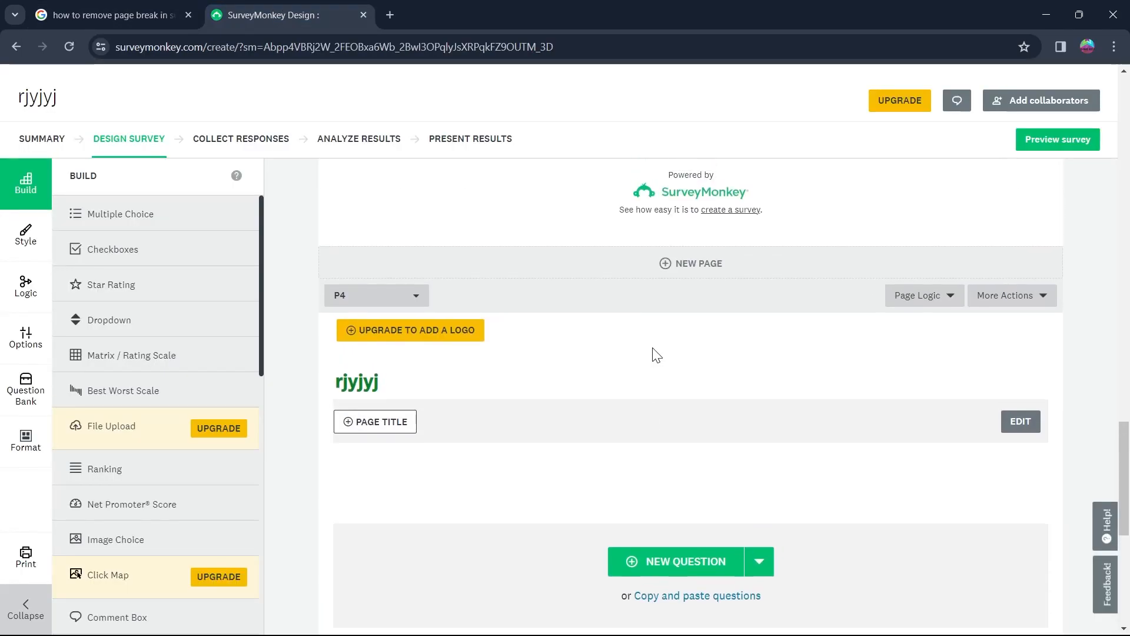
scroll("down", 3)
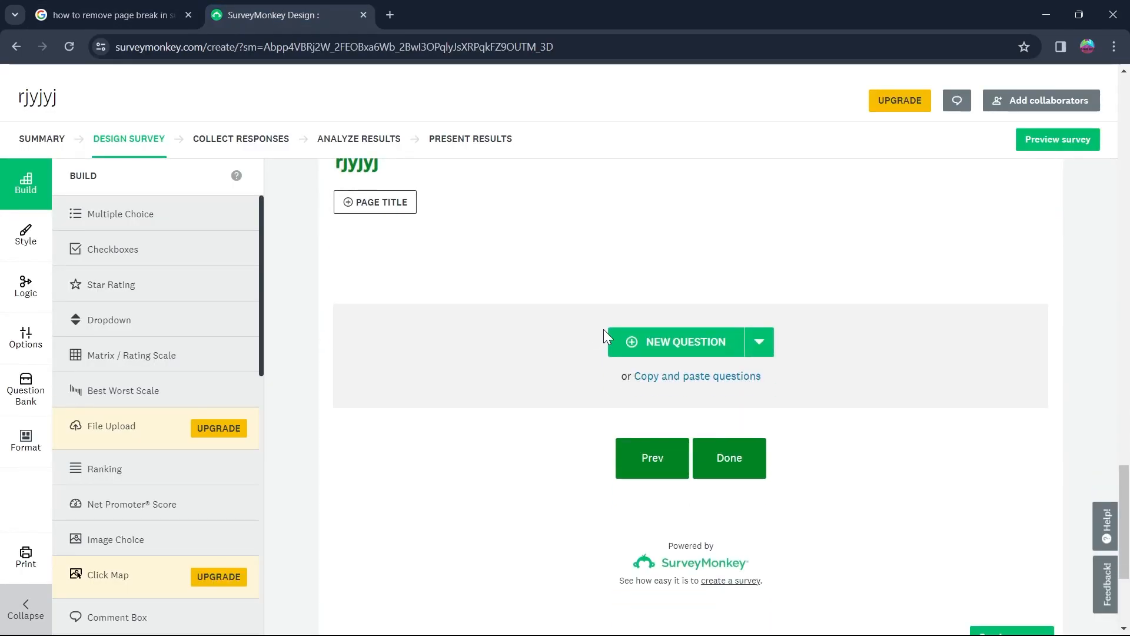
scroll("up", 3)
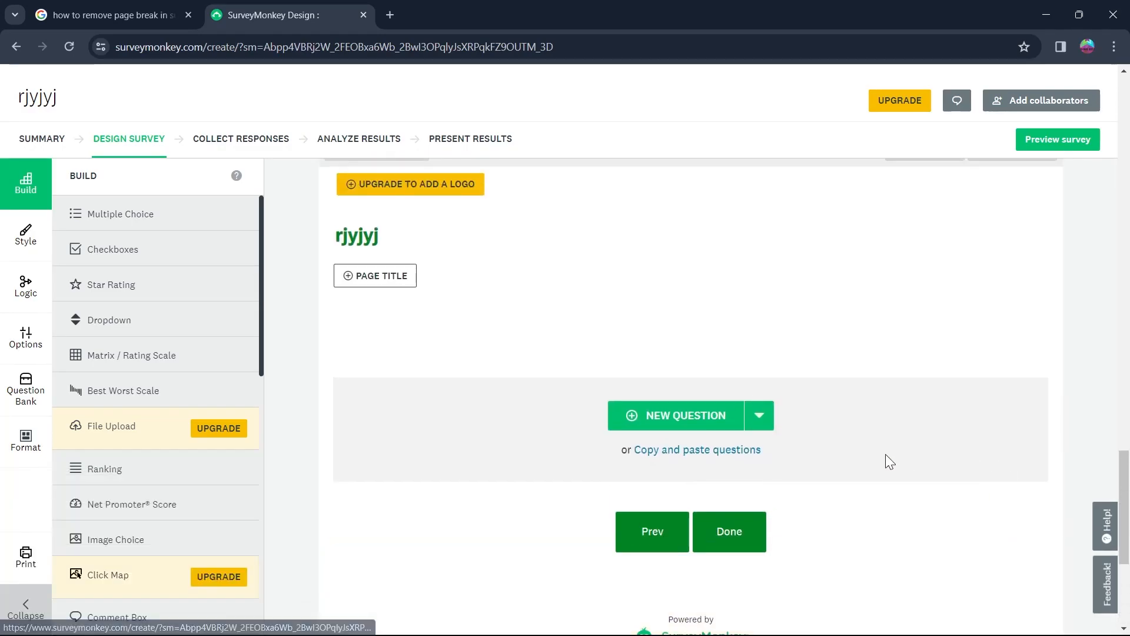
scroll("down", 3)
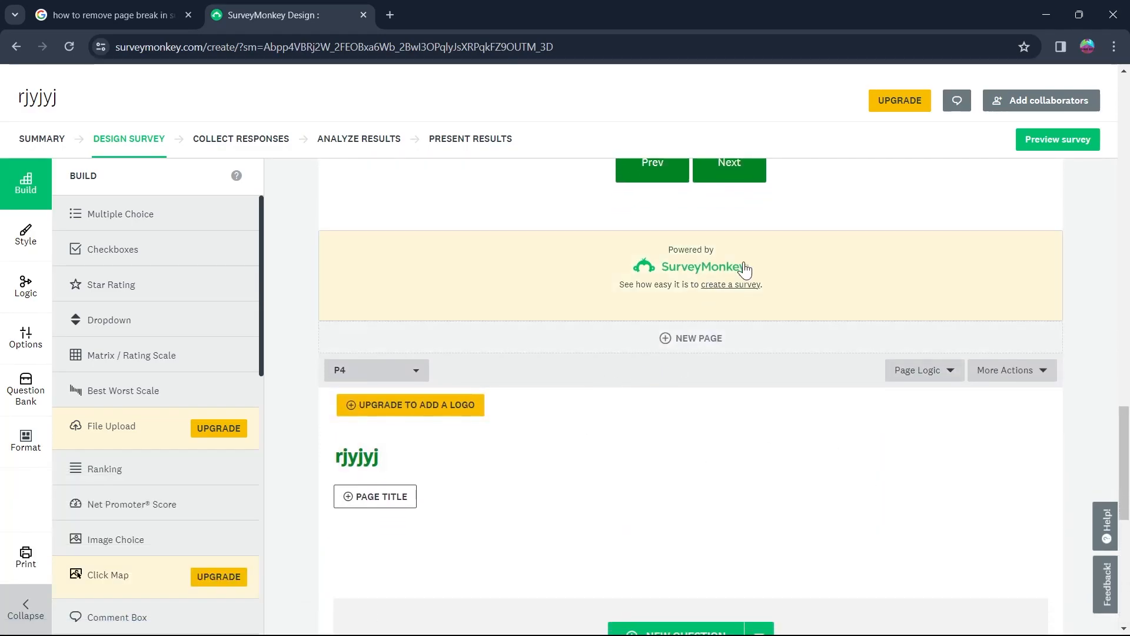
scroll("down", 3)
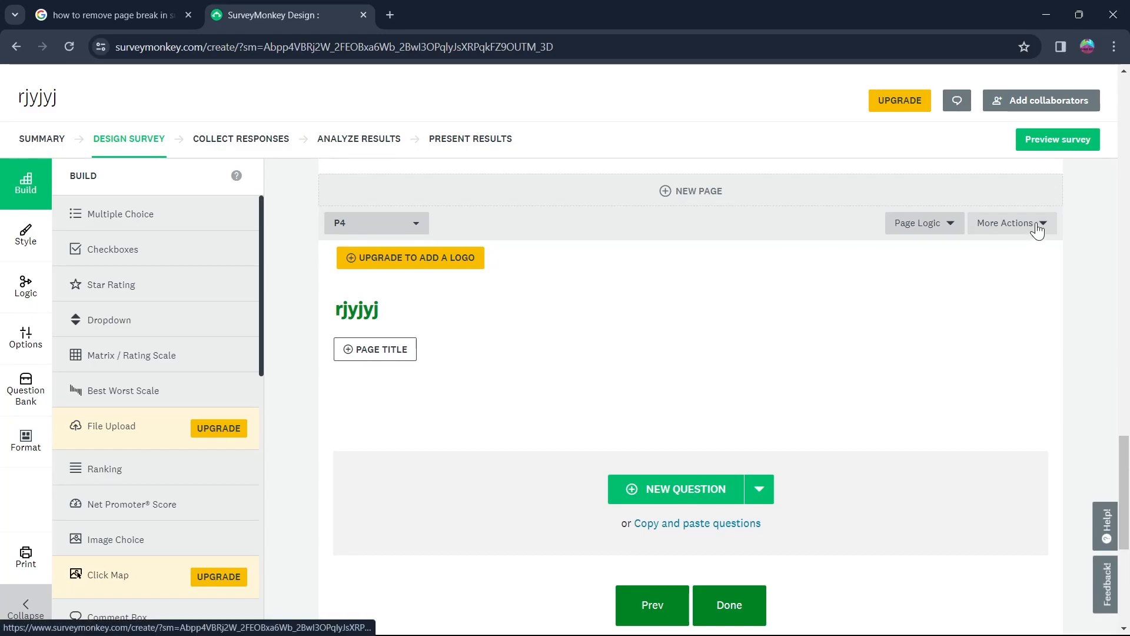
left_click(1008, 222)
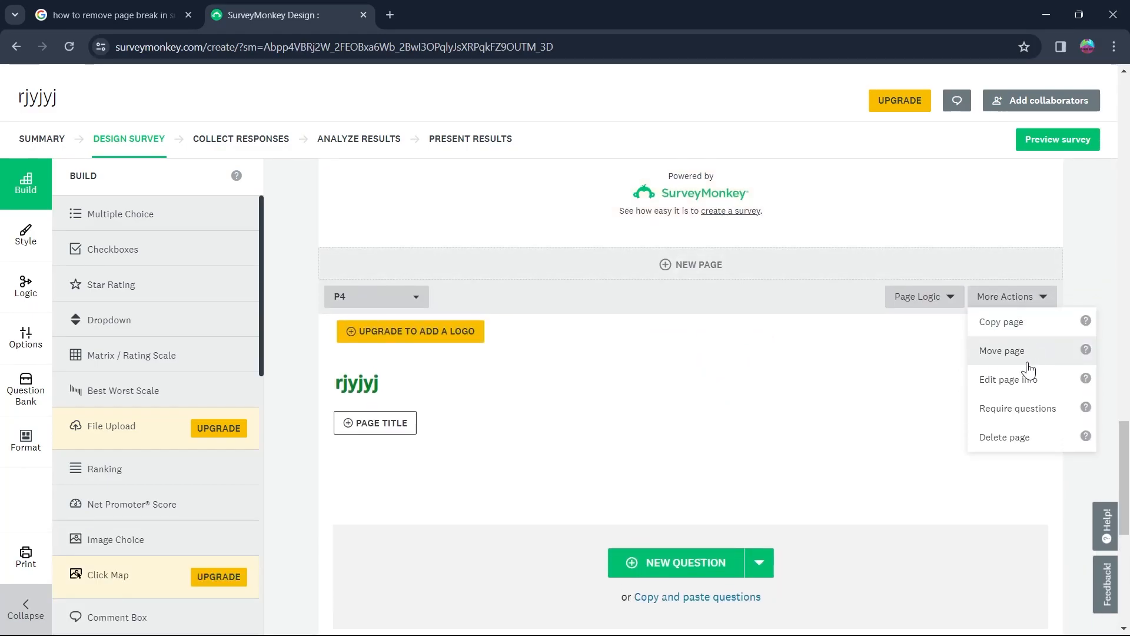
left_click(1005, 437)
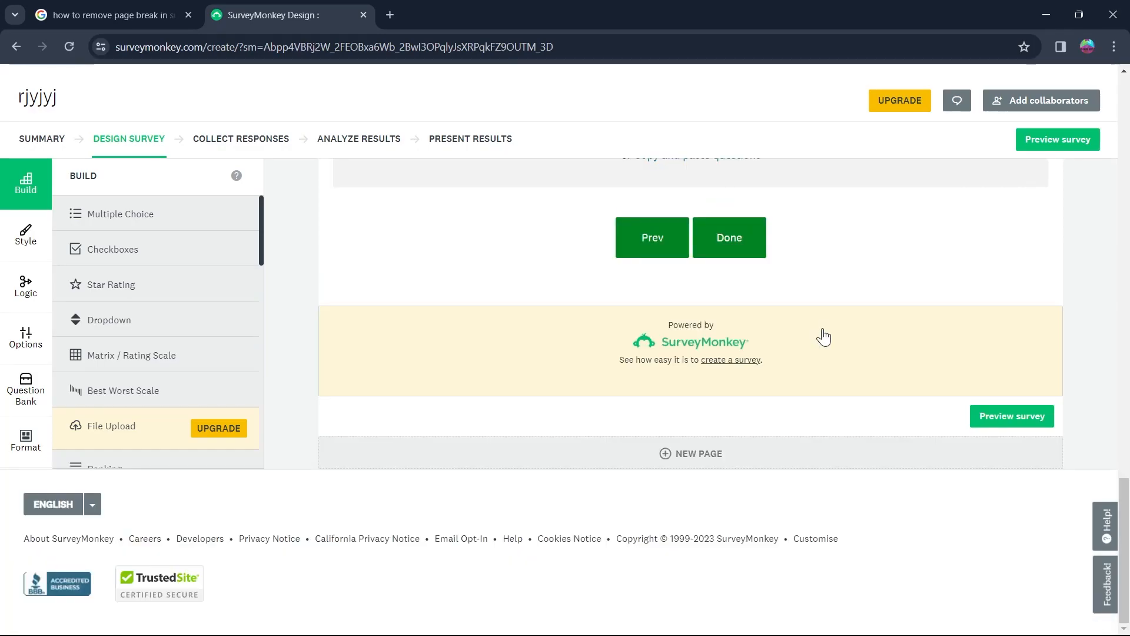
mouse_move(663, 478)
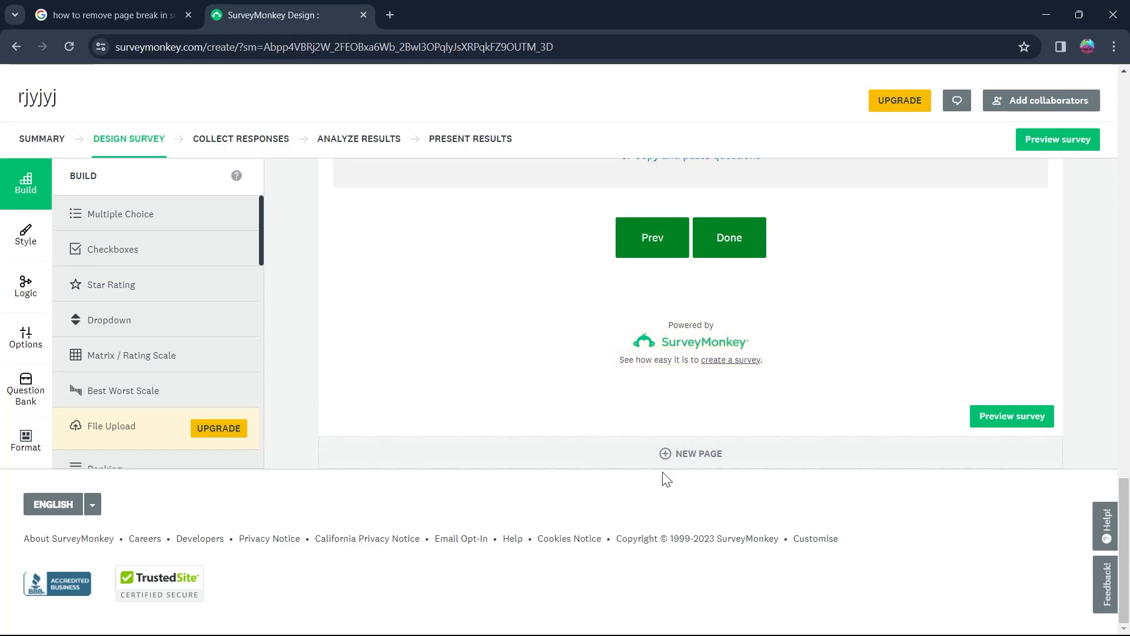
Step: Add question Q2 'gregergerg' to page P4
scroll("up", 3)
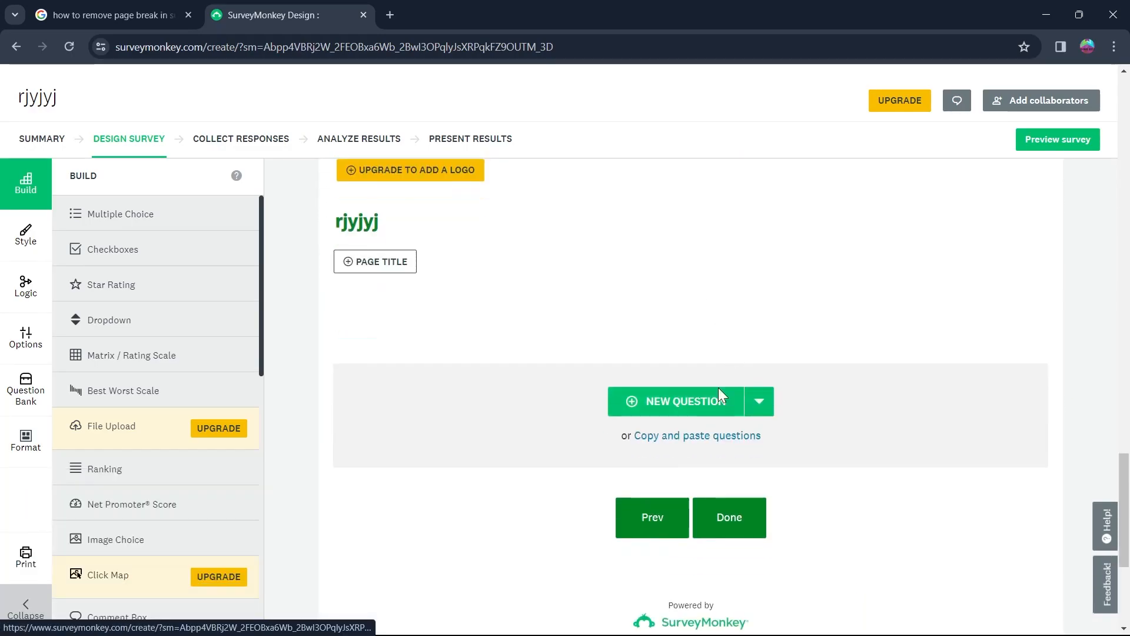
left_click(678, 402)
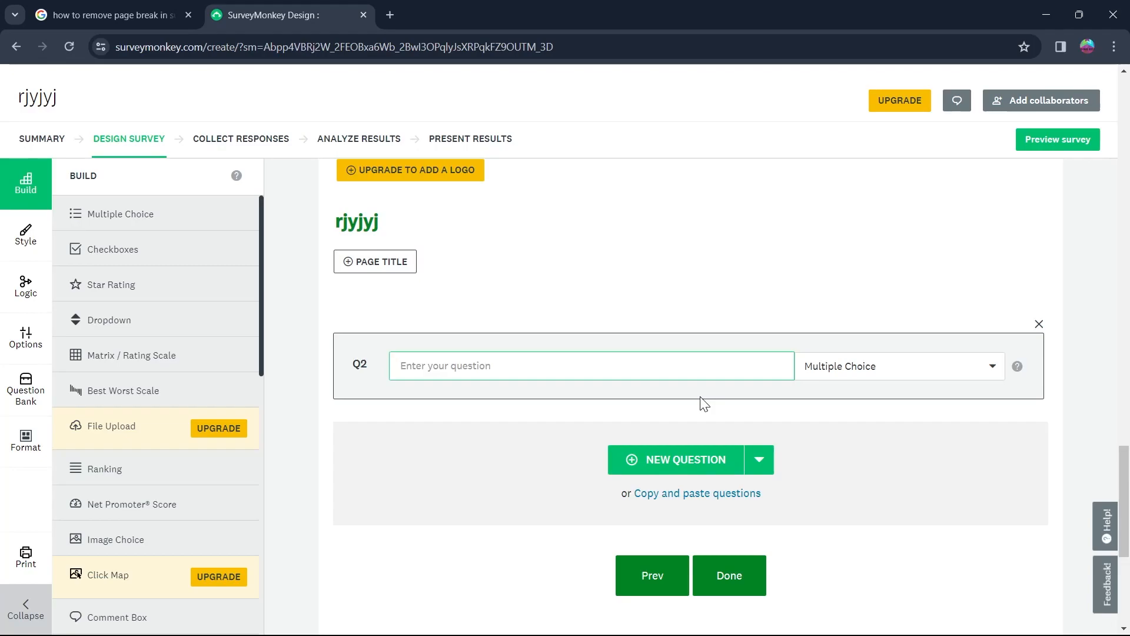
type("gregergerg")
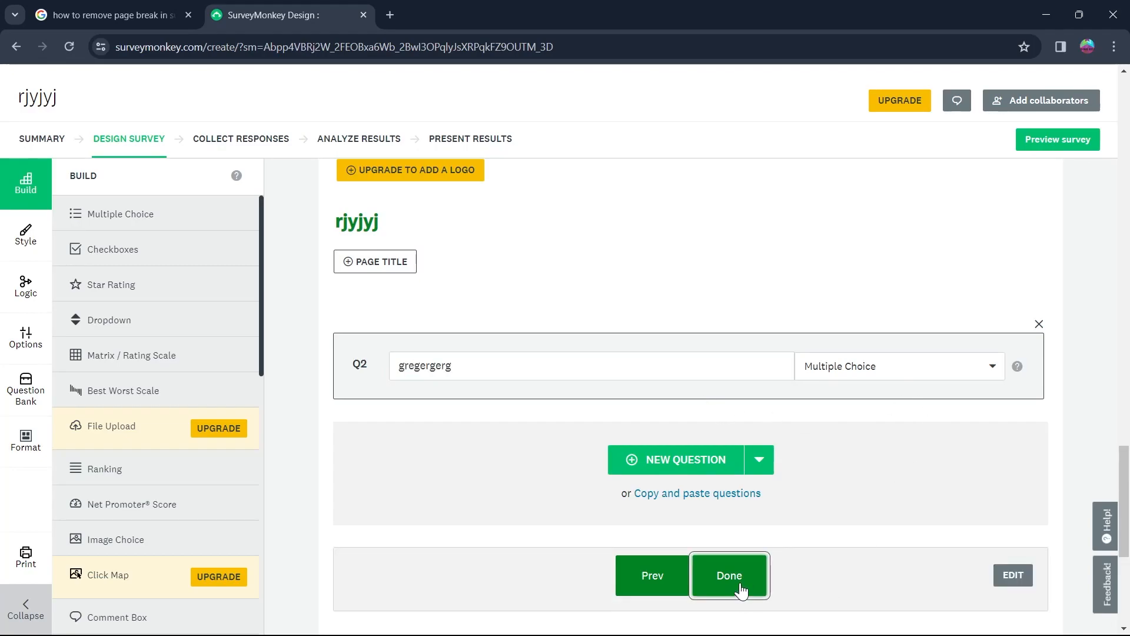
left_click(729, 575)
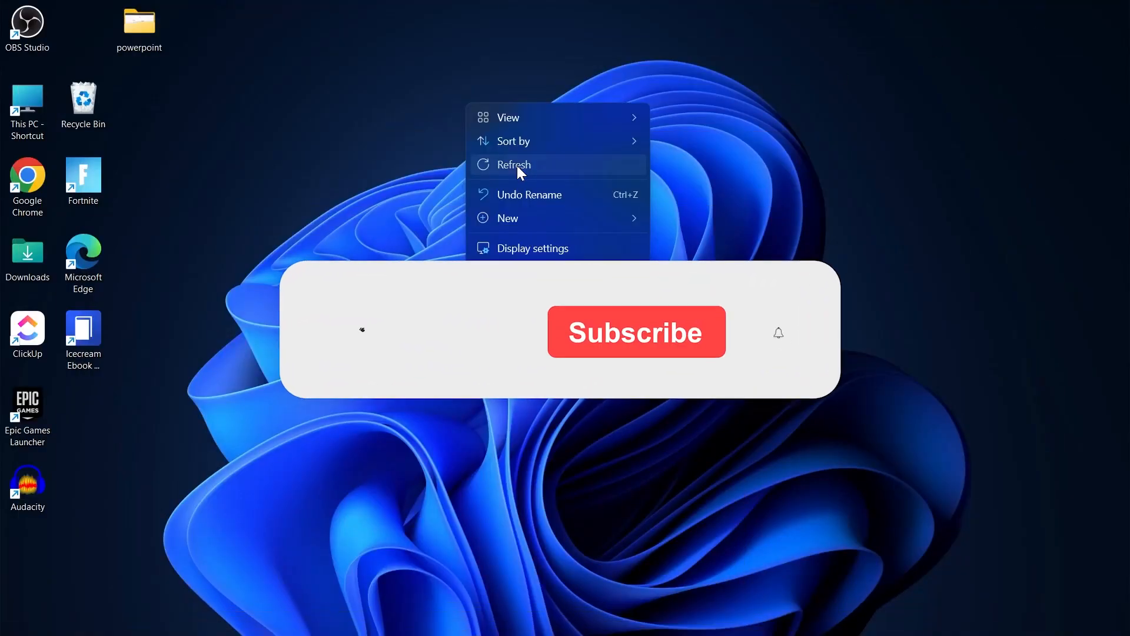
left_click(635, 331)
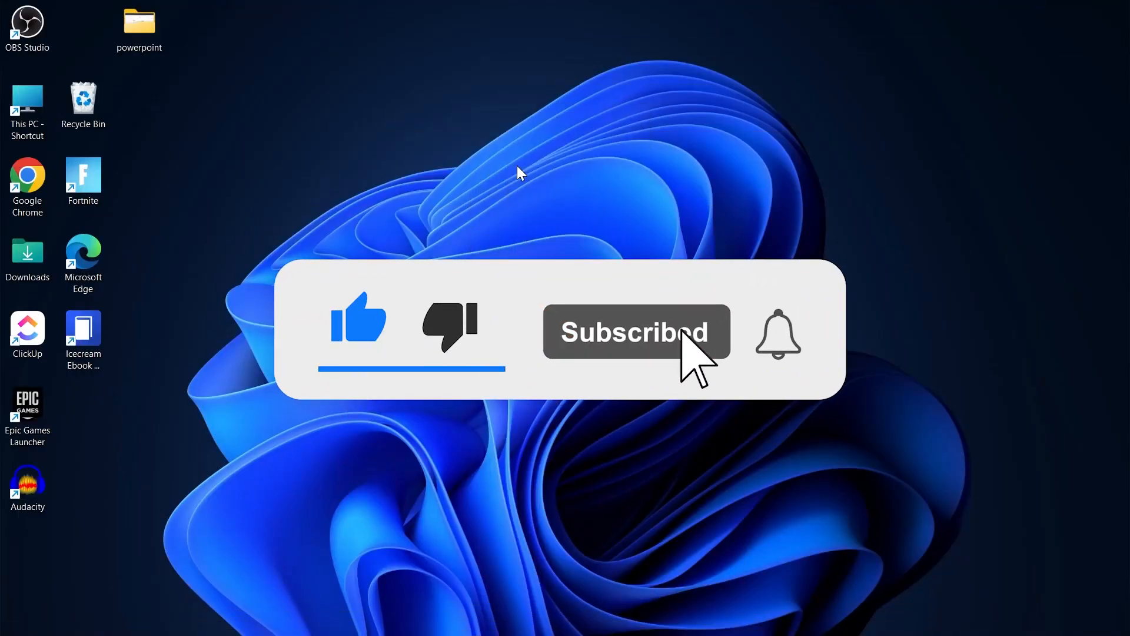